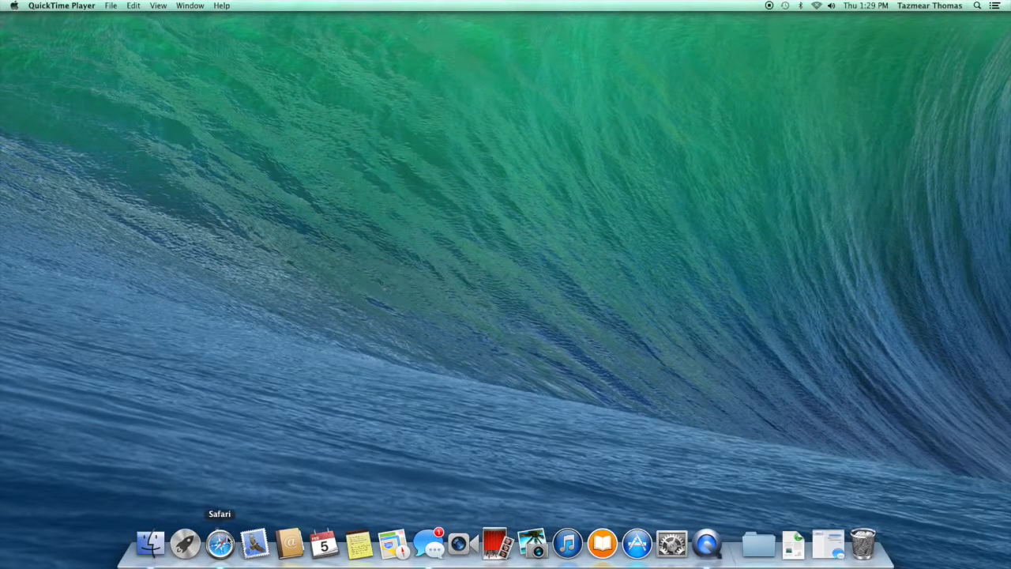
# Step: Launch Safari, go to YouTube and use Upload to reach the Google sign-in page
pyautogui.click(219, 543)
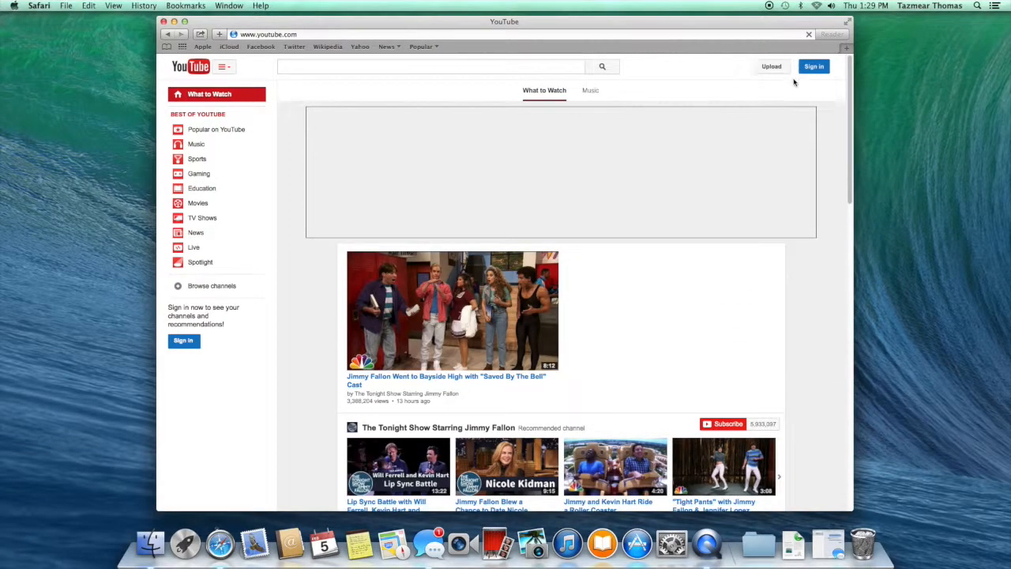
pyautogui.click(771, 66)
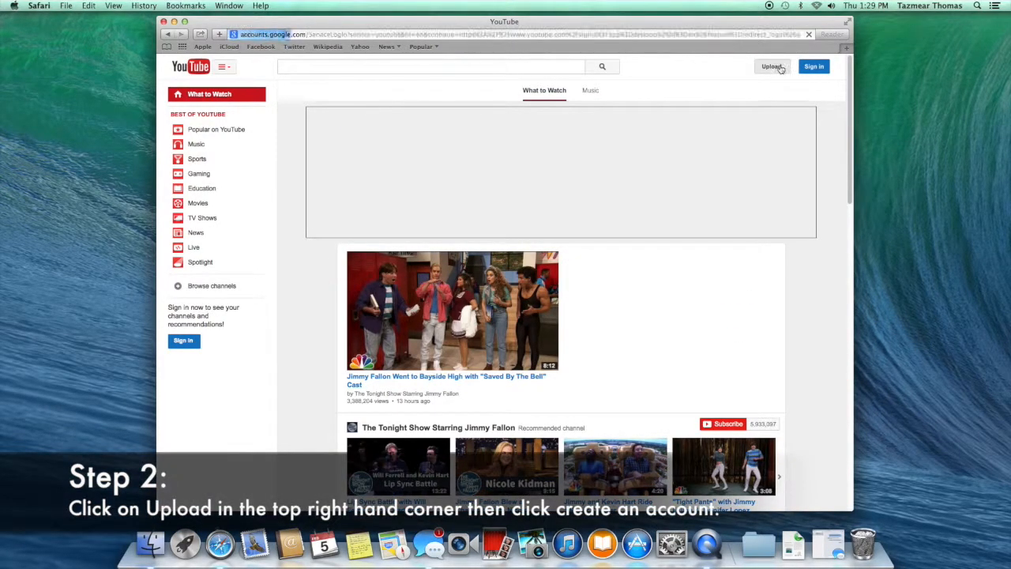
pyautogui.click(770, 66)
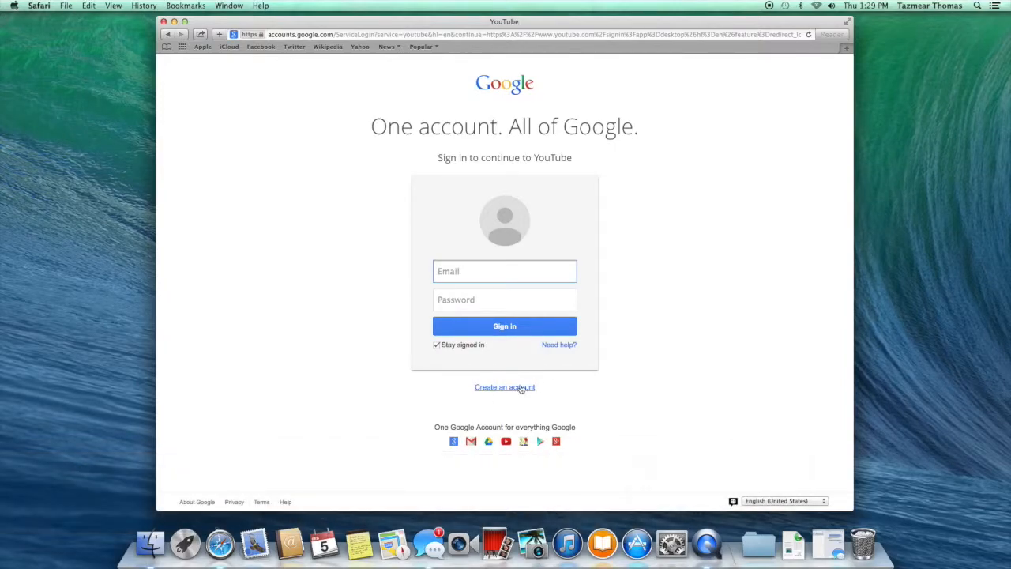
pyautogui.click(506, 387)
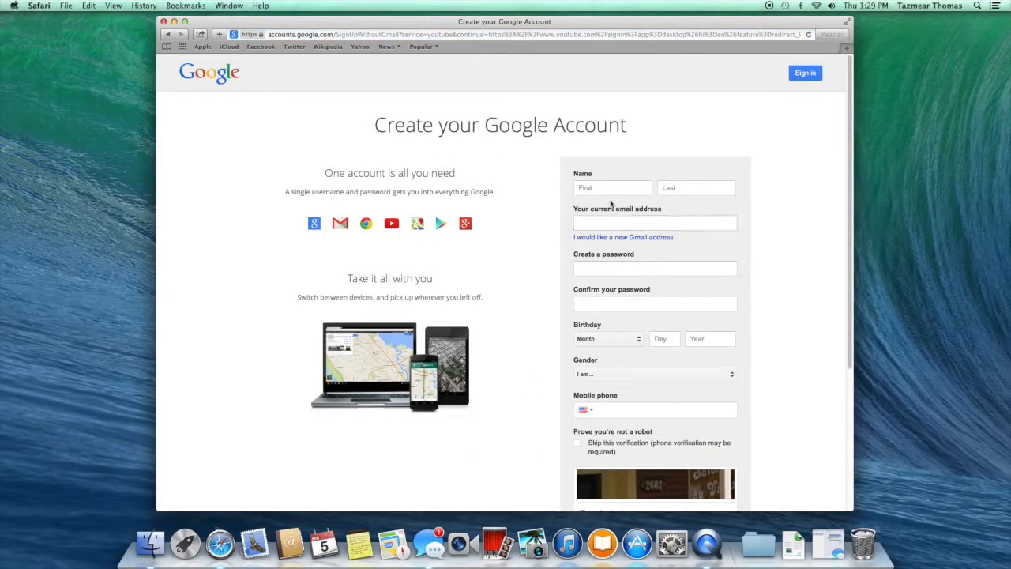
pyautogui.write('Thomas')
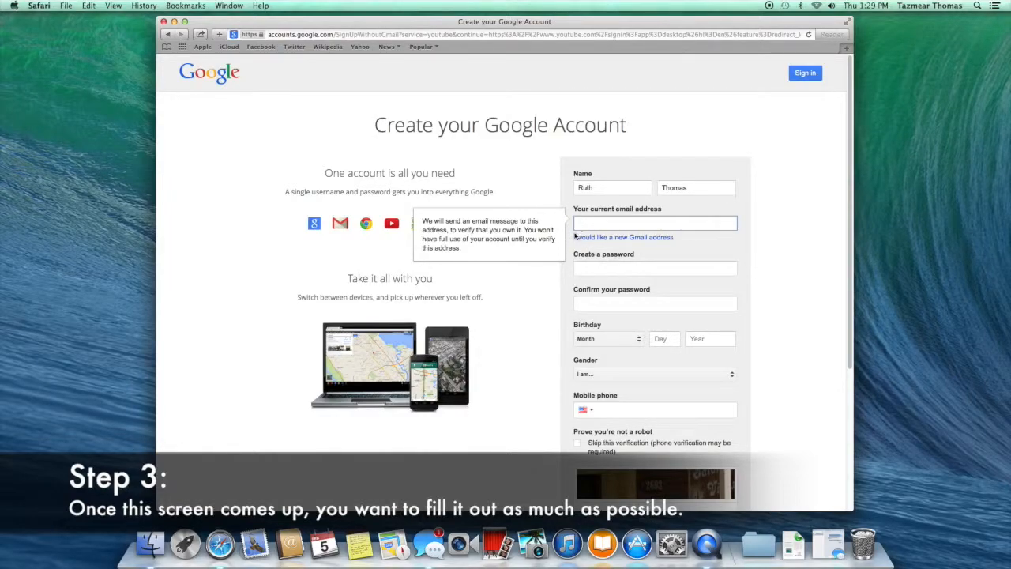
pyautogui.click(622, 237)
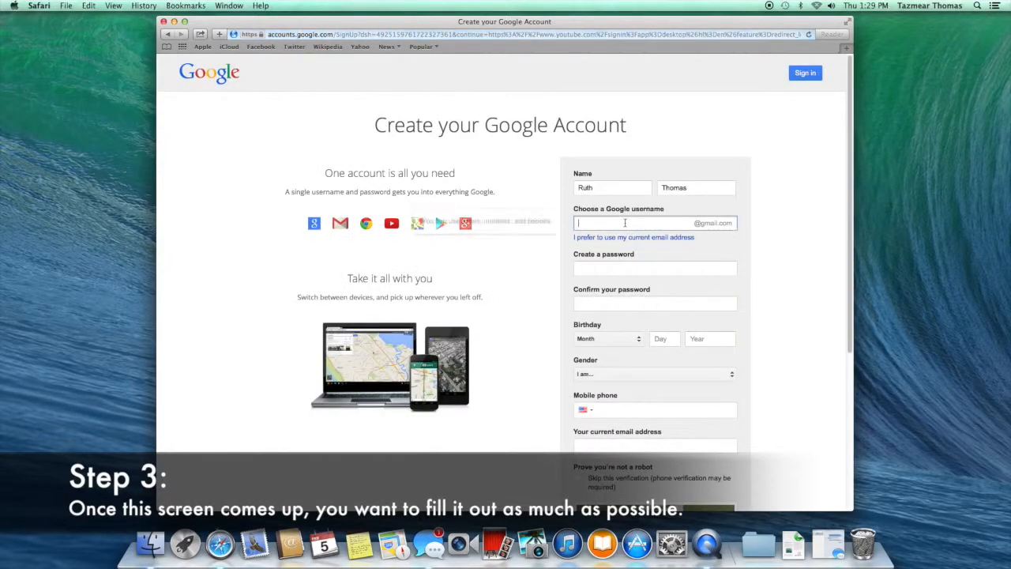
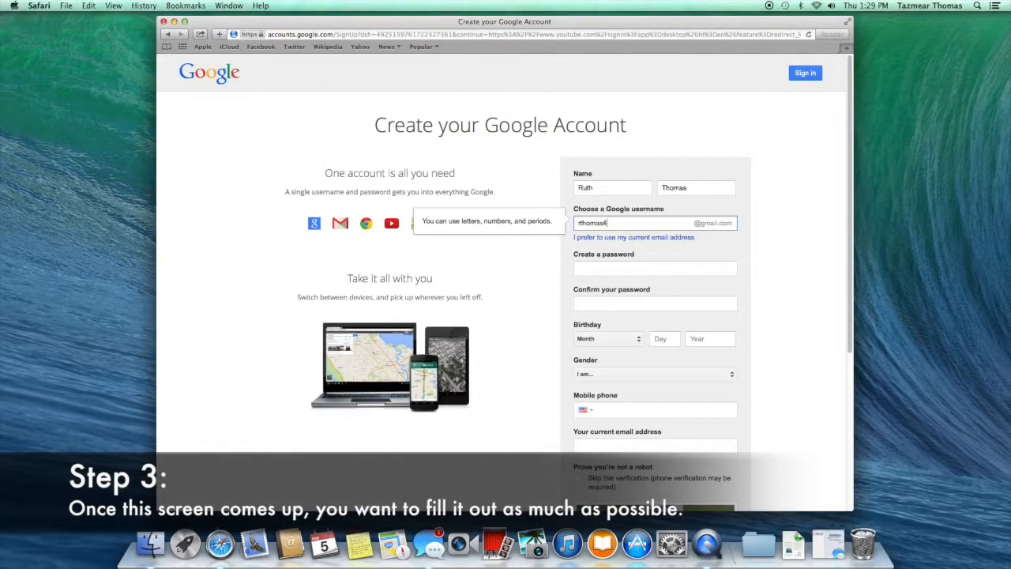
pyautogui.click(654, 267)
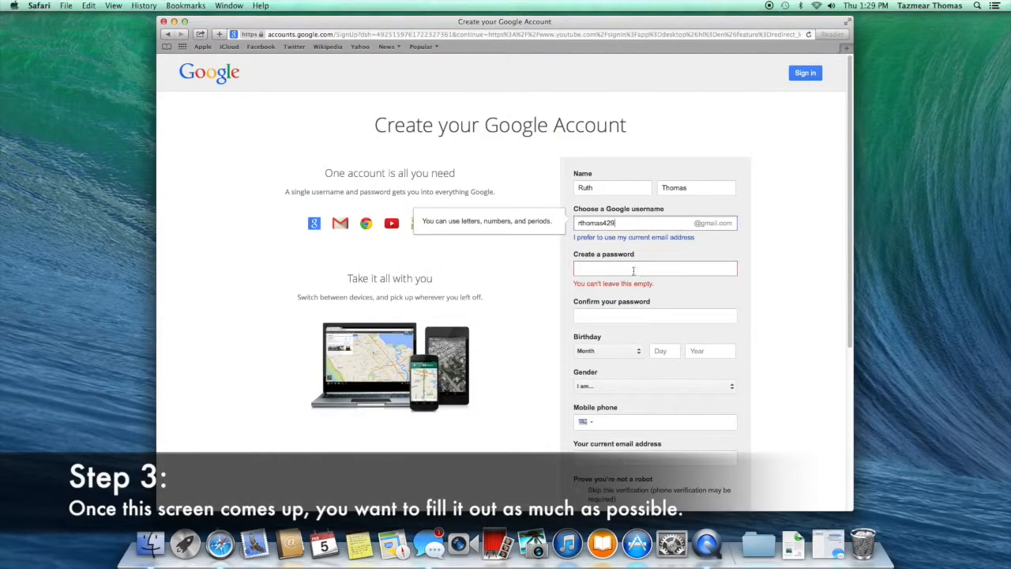
# Step: Enter and confirm the password and set the birthday to April 29, 1997
pyautogui.click(654, 269)
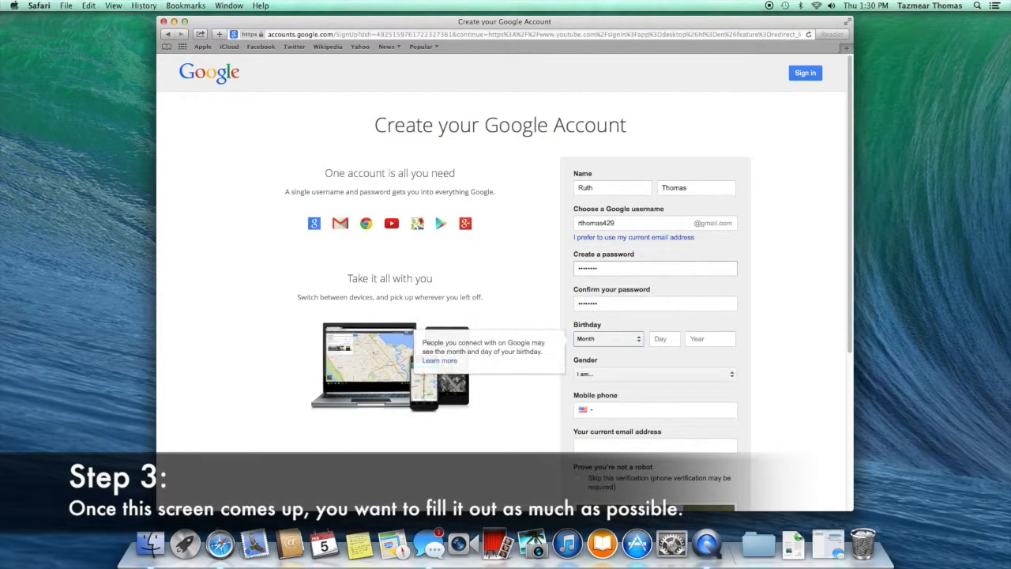
pyautogui.click(663, 338)
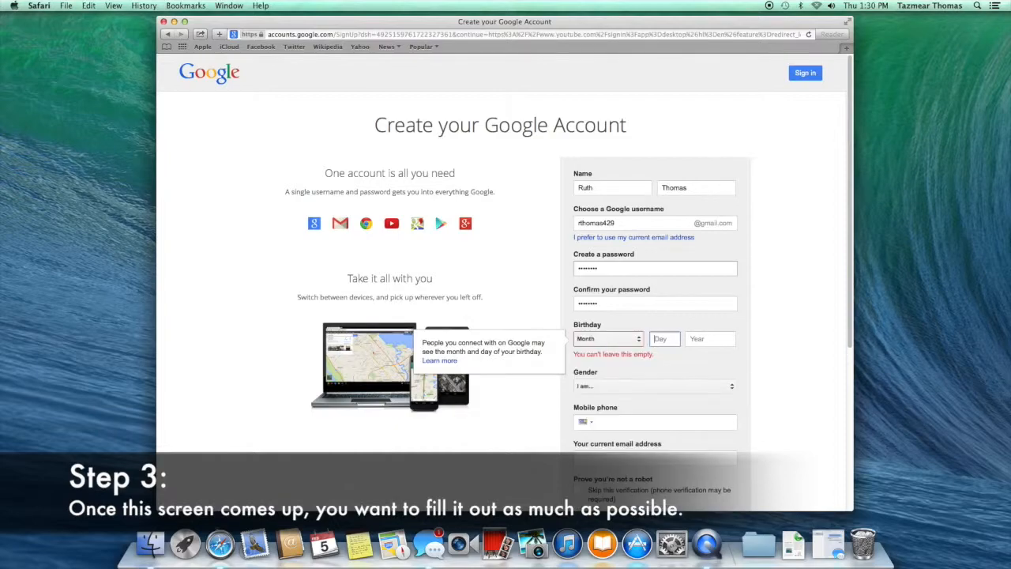
pyautogui.click(609, 338)
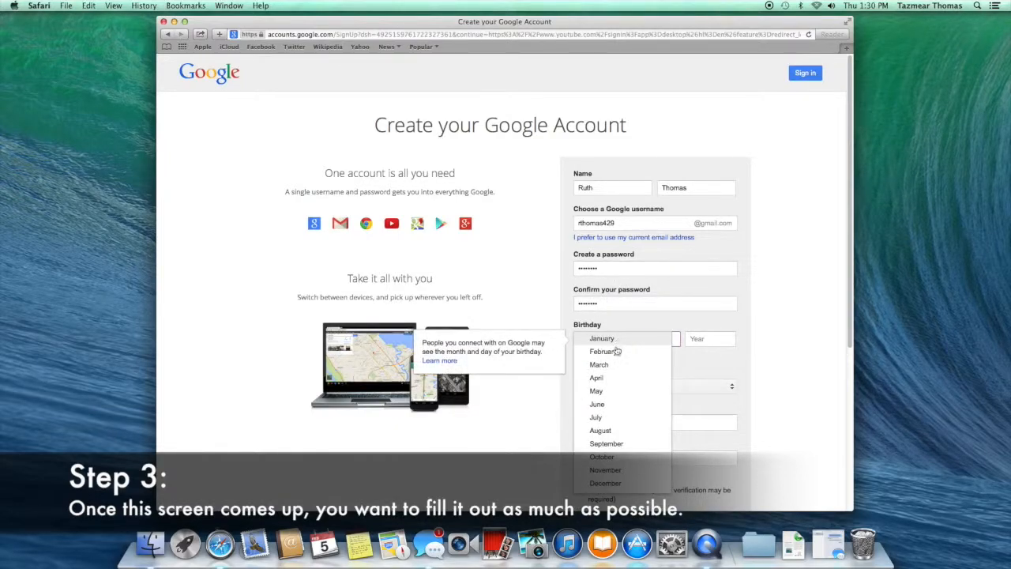
pyautogui.click(598, 378)
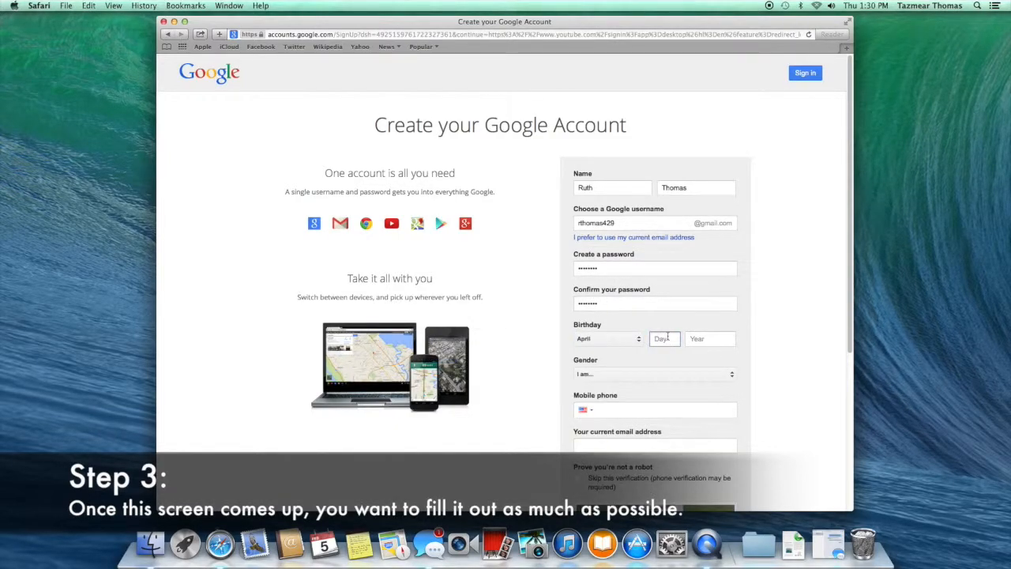
pyautogui.write('29')
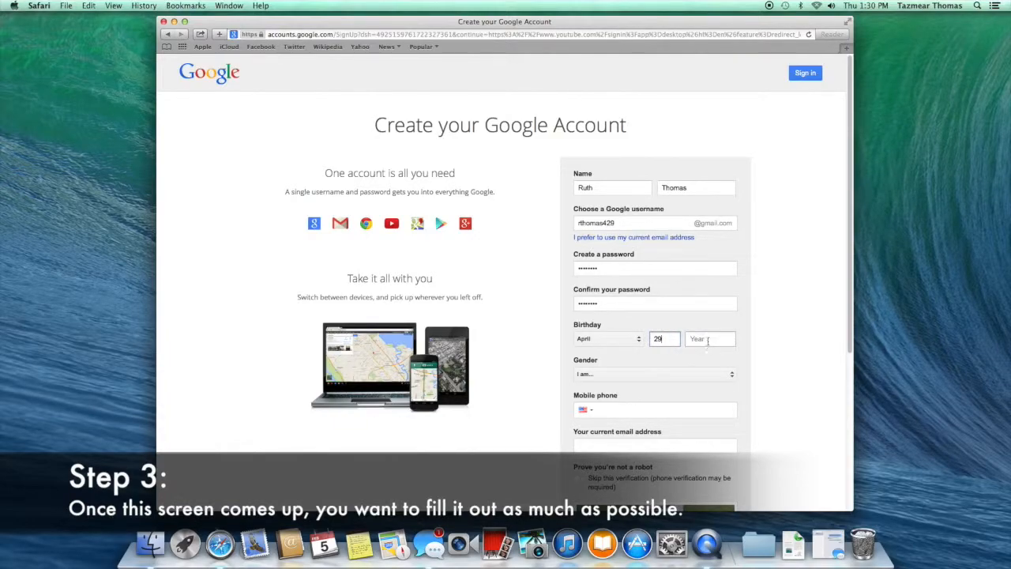
pyautogui.write('1997')
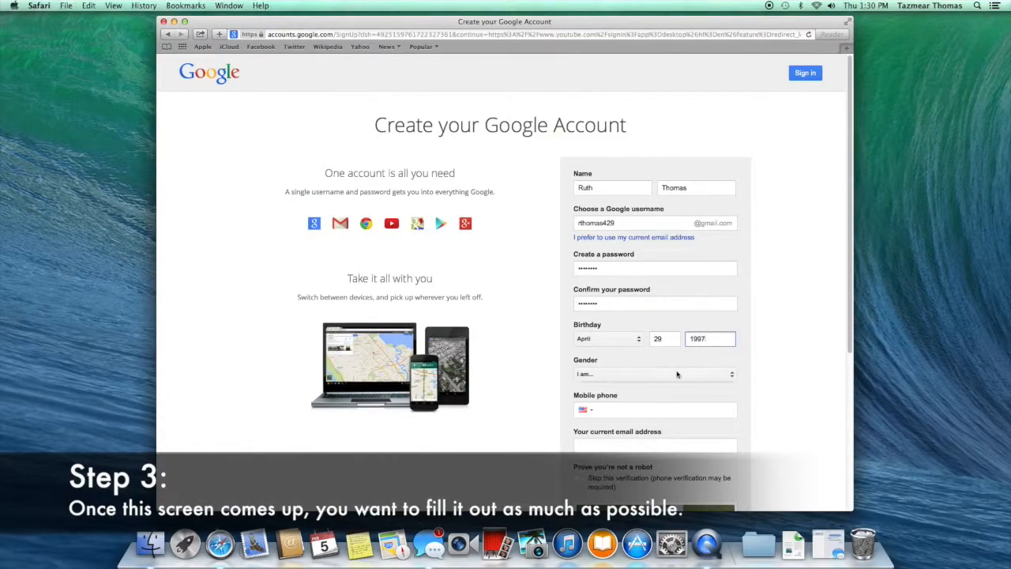
pyautogui.click(654, 373)
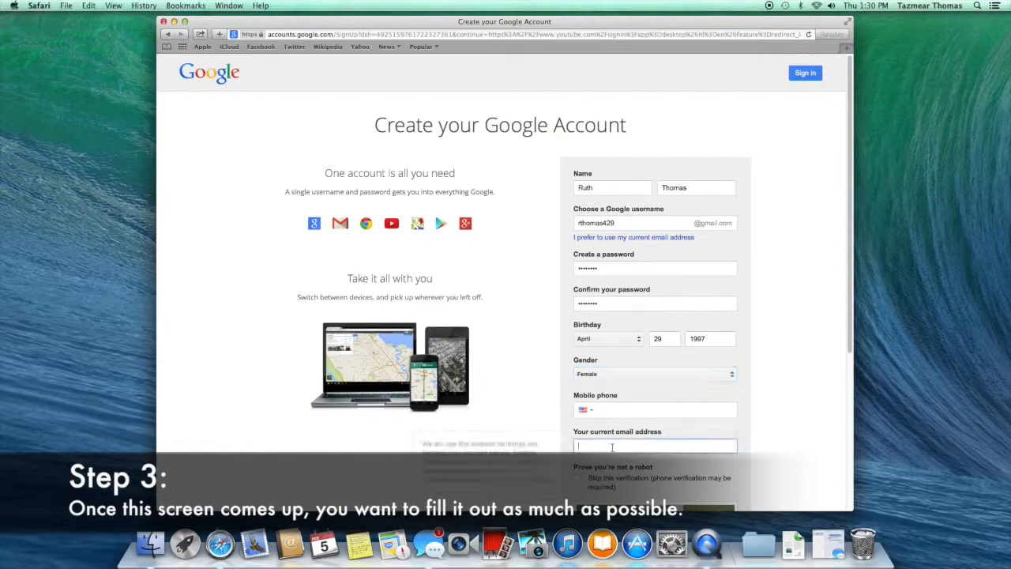
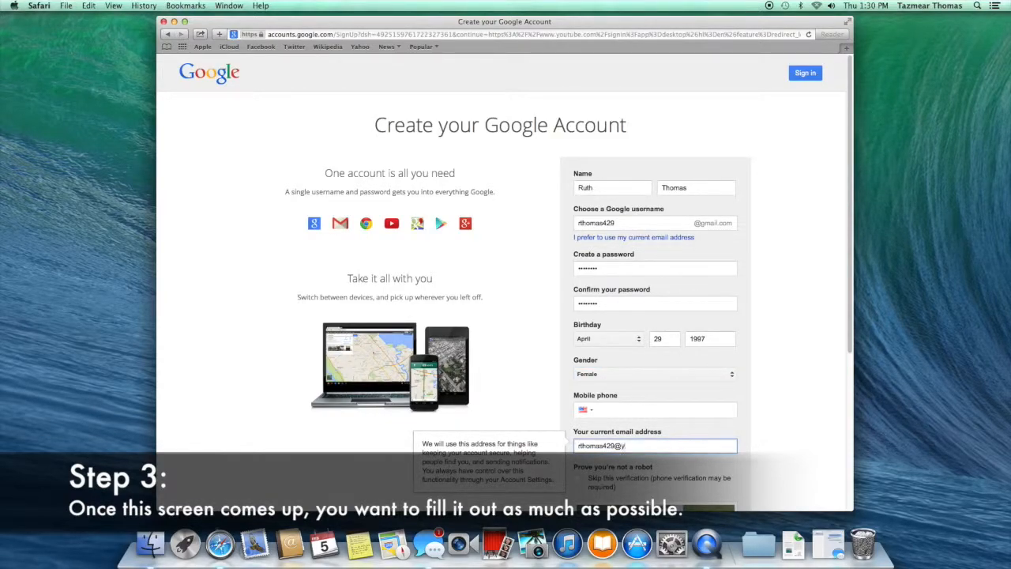
# Step: Enter the captcha text '3412' and agree to the Google Terms of Service
pyautogui.scroll(-3)
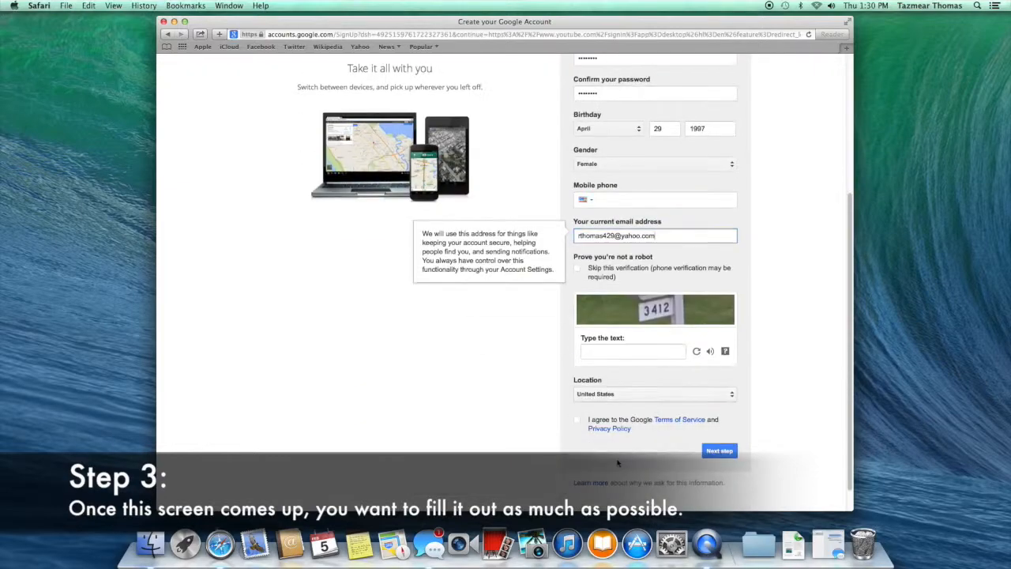
pyautogui.click(632, 351)
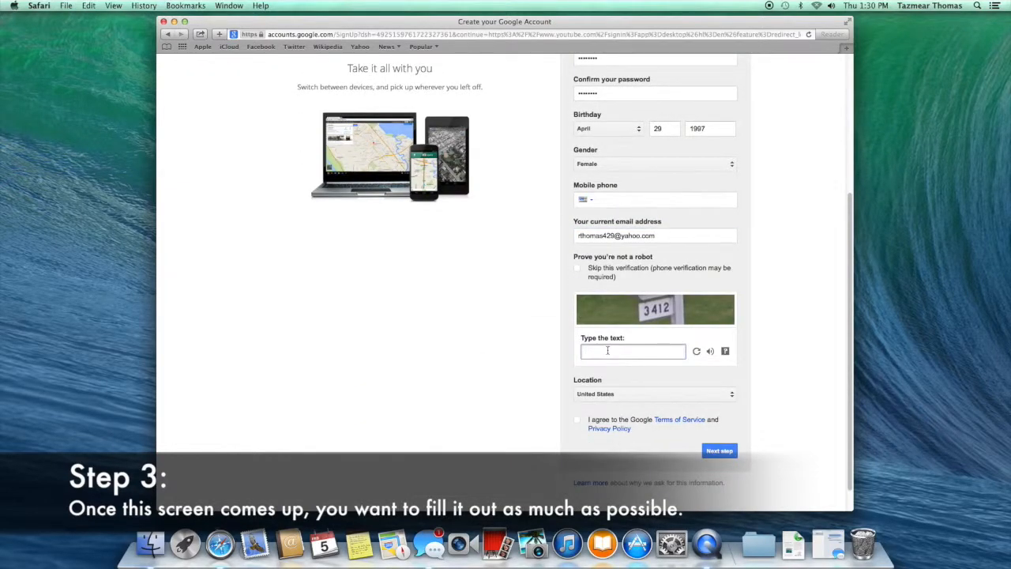
pyautogui.write('3412')
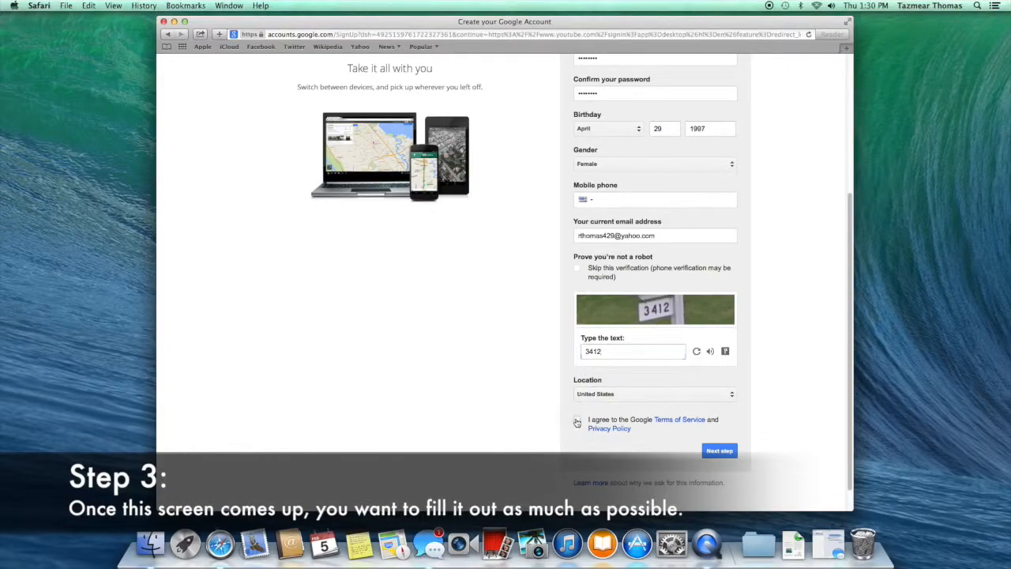
pyautogui.click(717, 450)
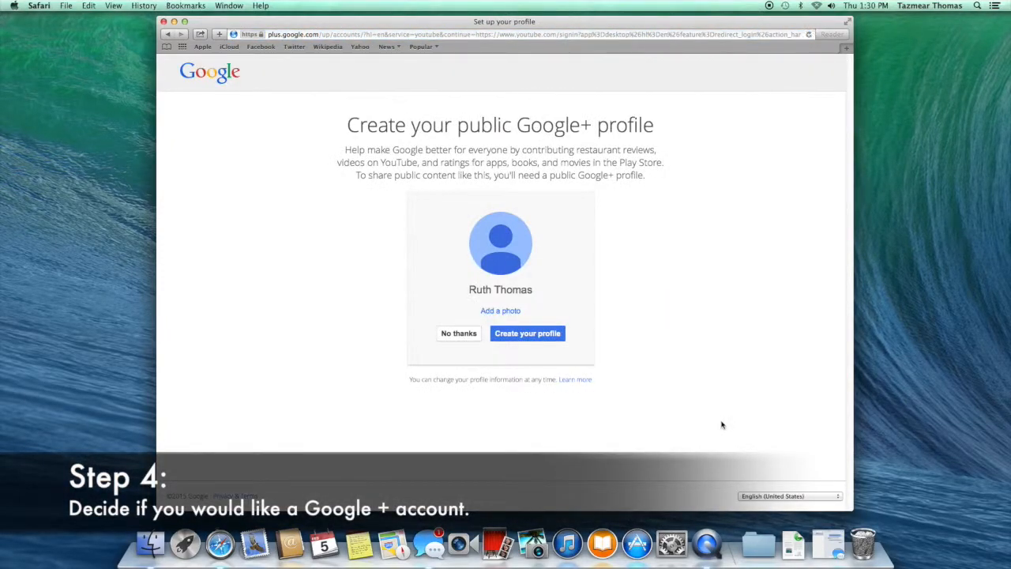
pyautogui.moveTo(540, 234)
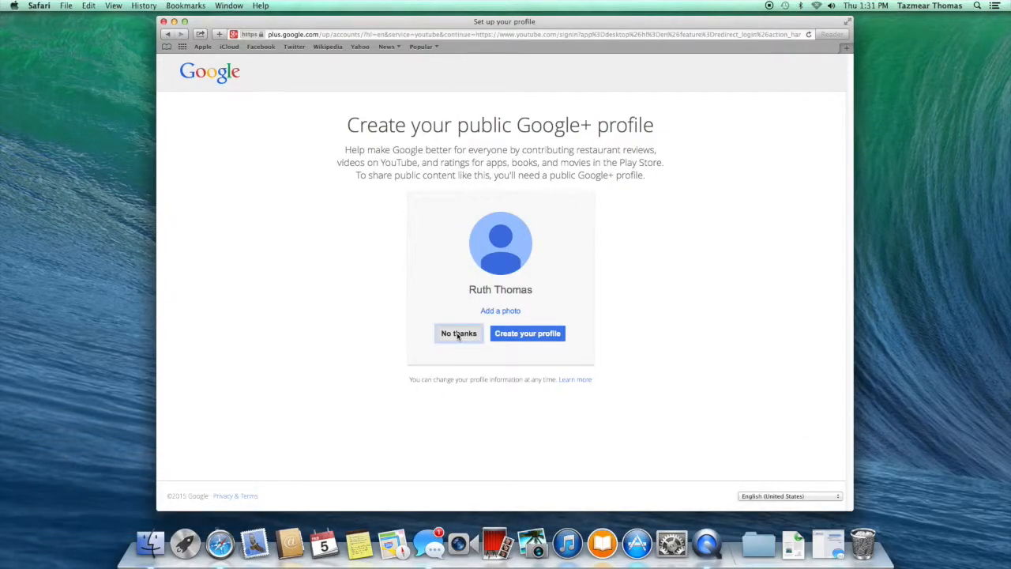
# Step: Decline the public Google+ profile with No thanks, reaching the welcome page
pyautogui.click(459, 332)
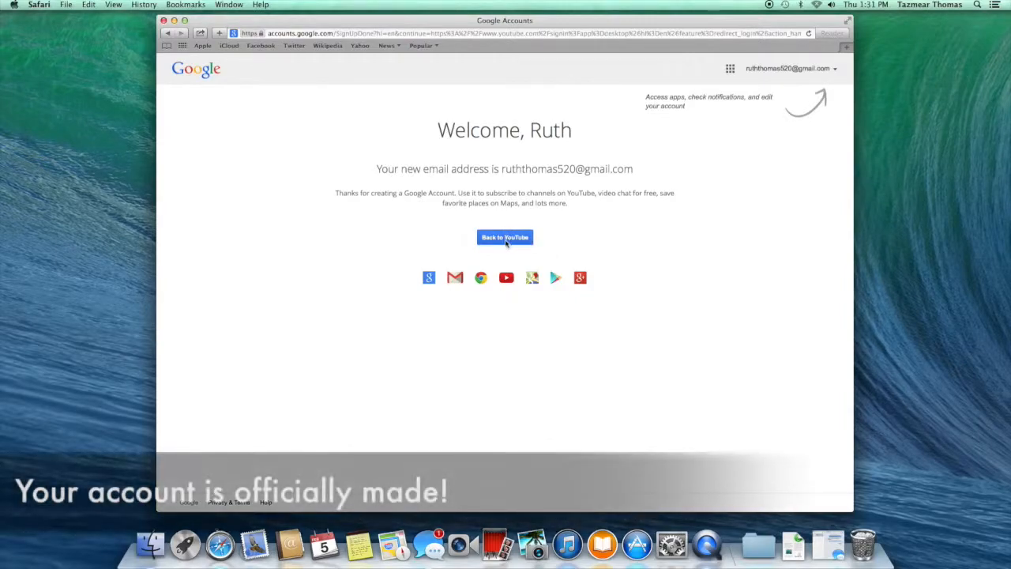
pyautogui.moveTo(480, 247)
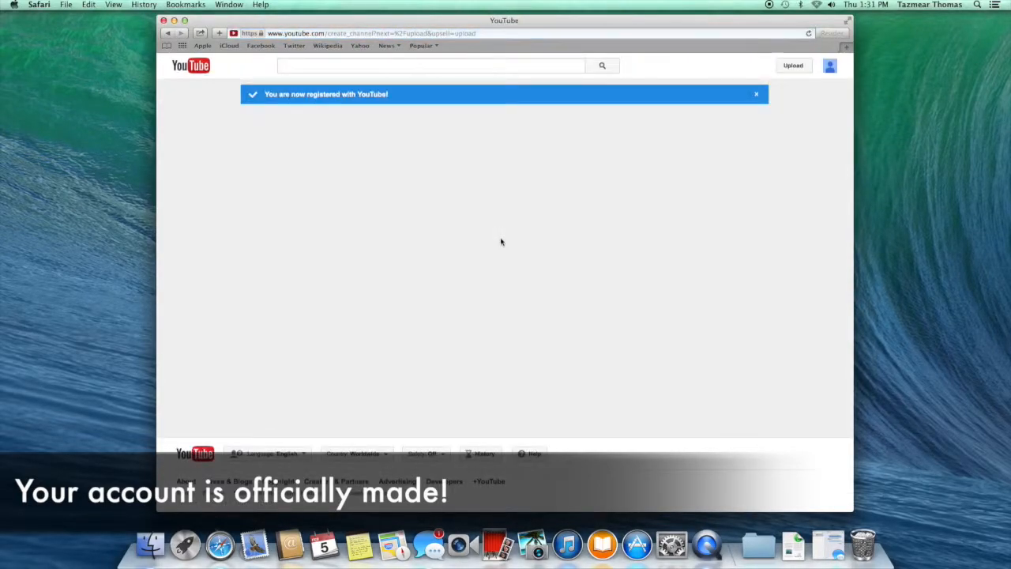
pyautogui.moveTo(376, 111)
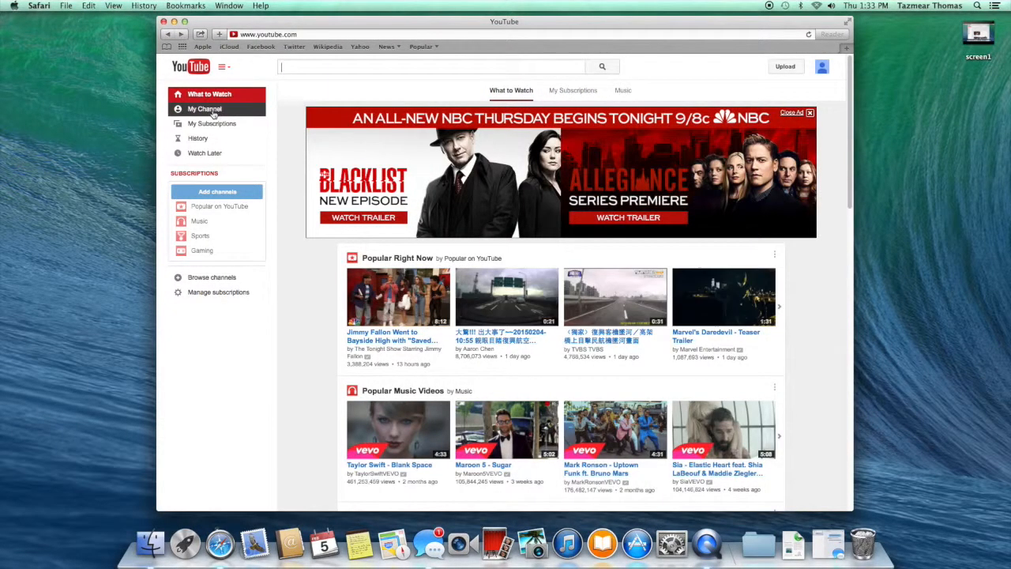
pyautogui.click(205, 107)
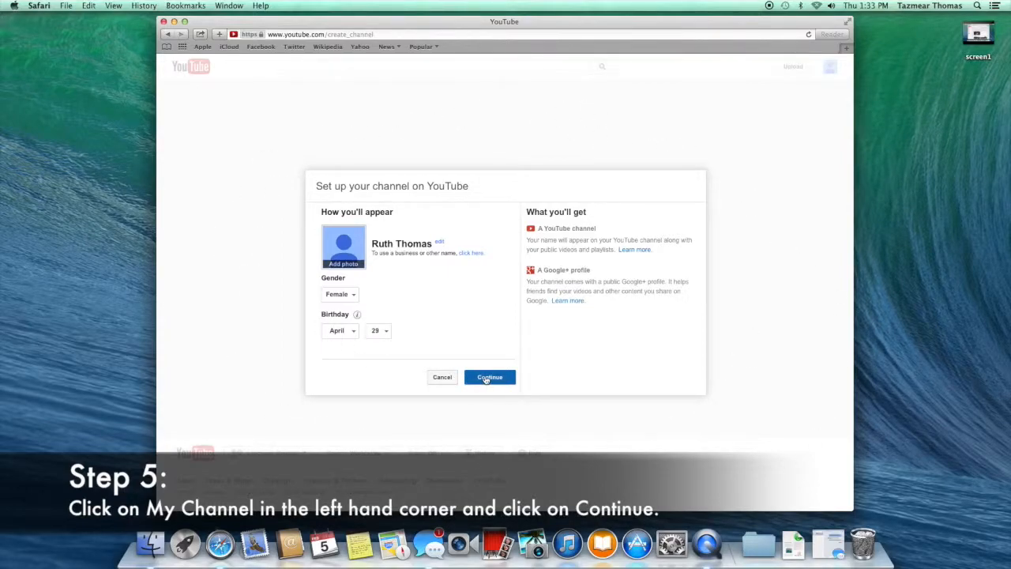
pyautogui.click(490, 376)
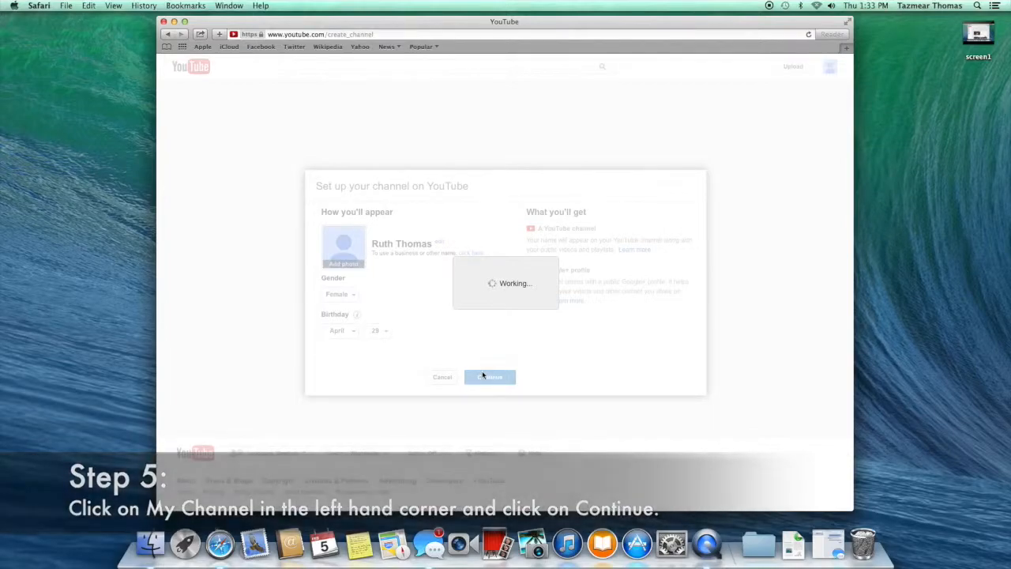
pyautogui.click(490, 376)
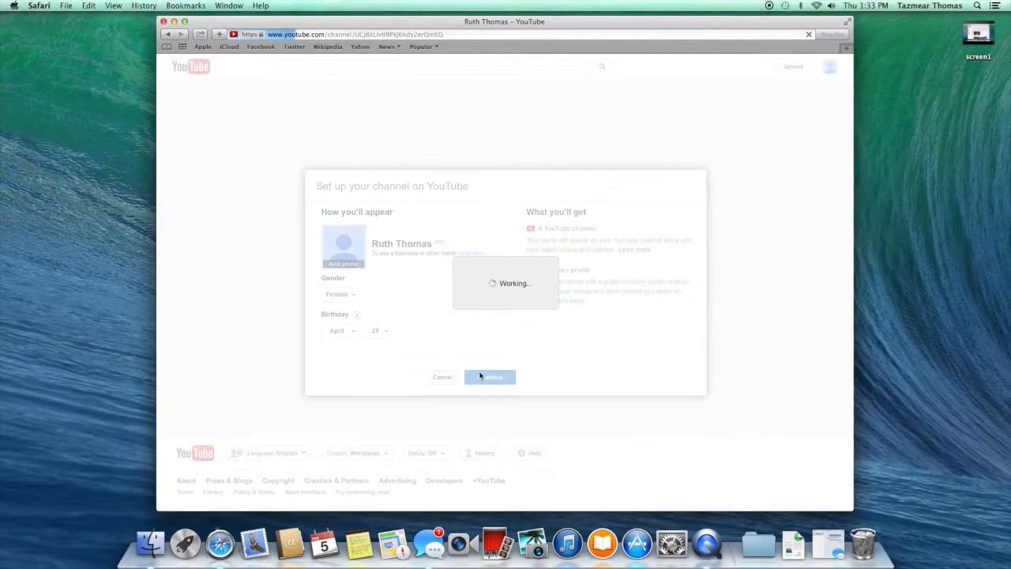
pyautogui.click(490, 376)
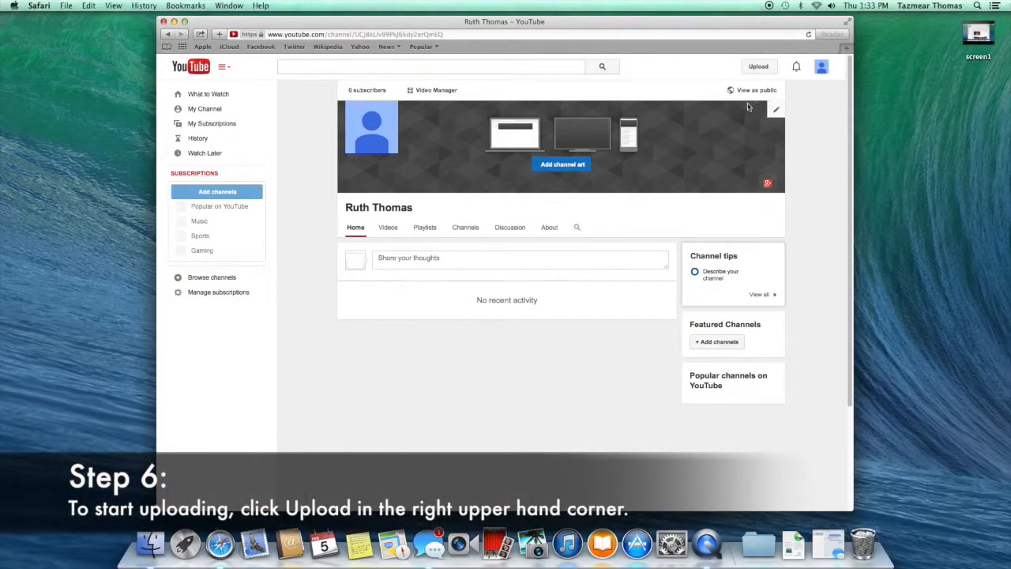
pyautogui.click(764, 66)
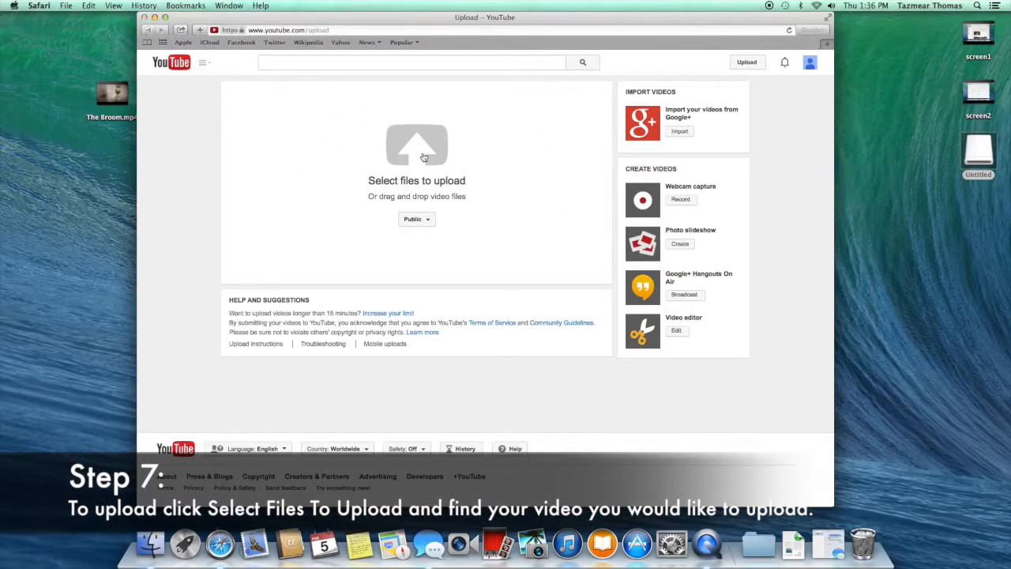
# Step: Choose The Broom video file from the computer and start its upload
pyautogui.click(417, 145)
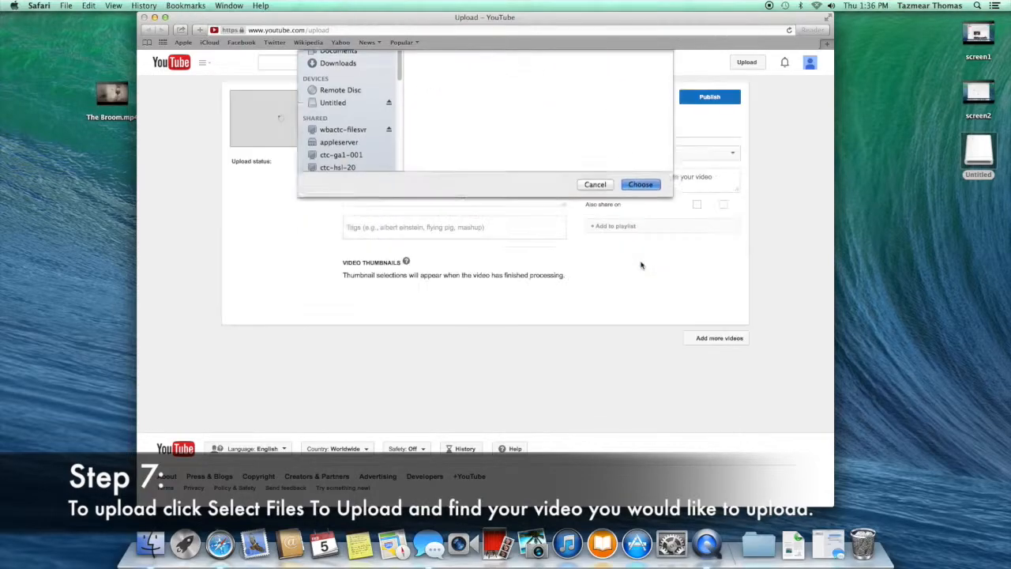
pyautogui.click(640, 184)
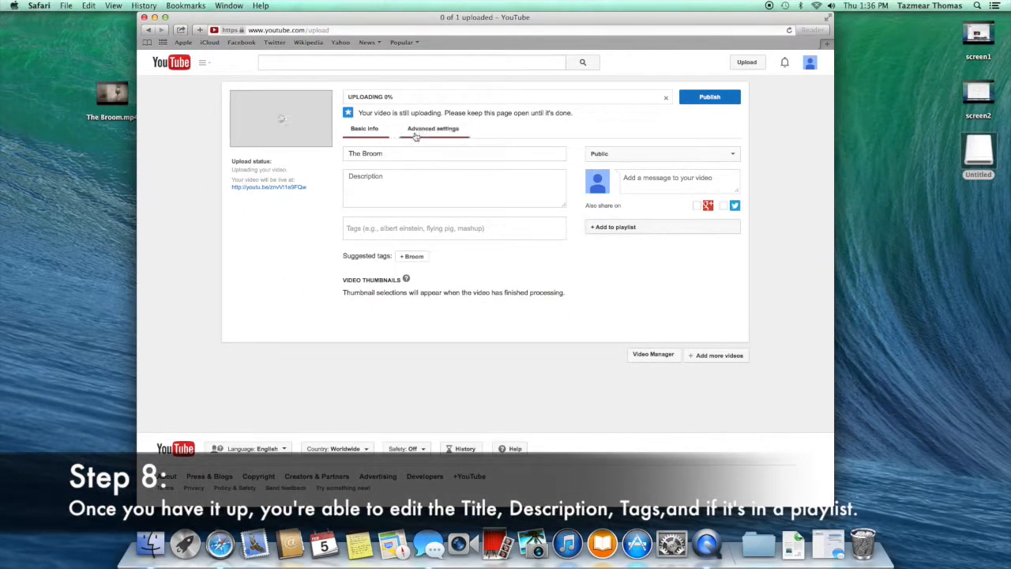
# Step: Title the video 'The Broom - Silent Film Project' with the description 'By: Collin'
pyautogui.click(455, 154)
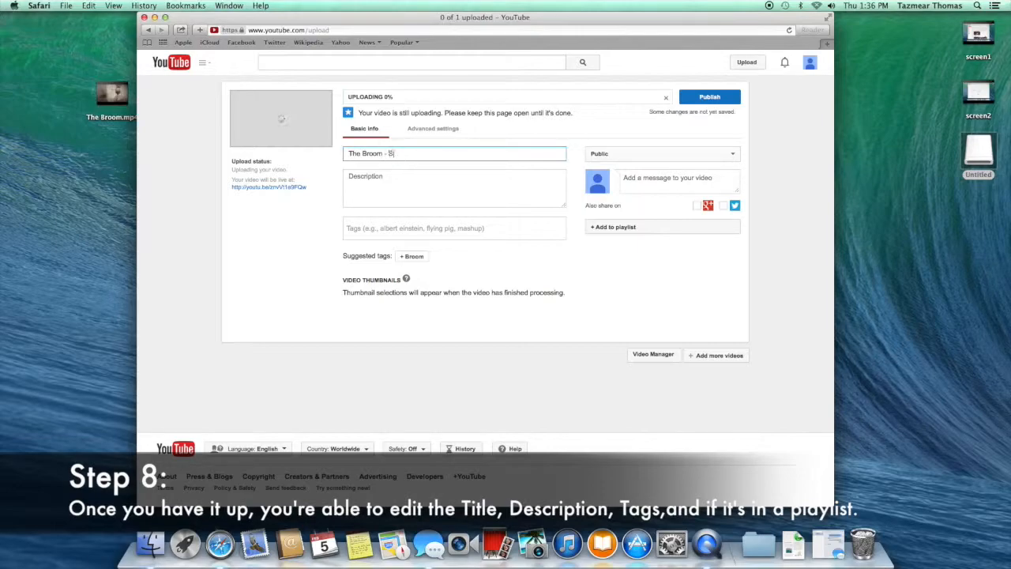
pyautogui.write('ilent Film Project')
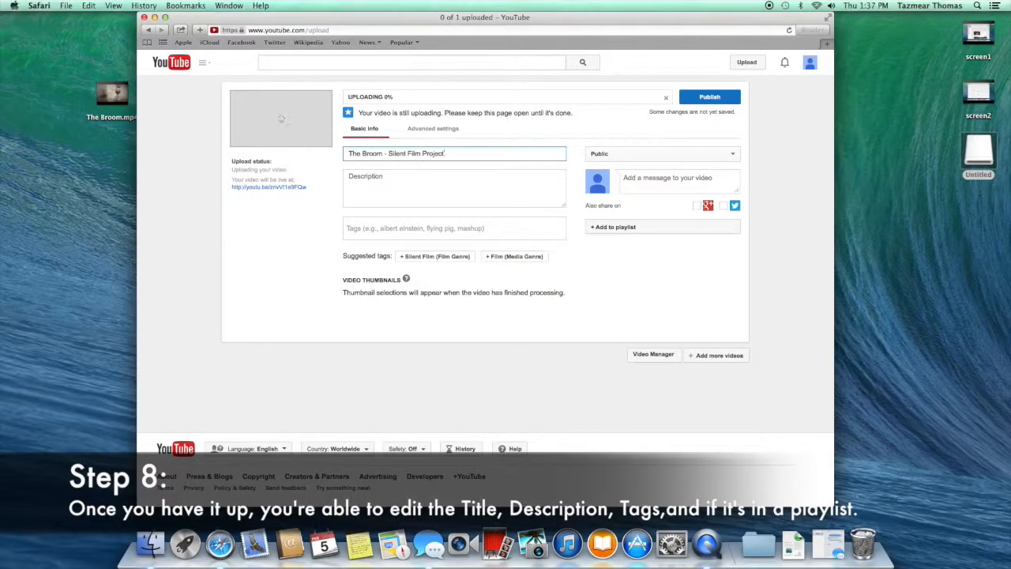
pyautogui.write('B')
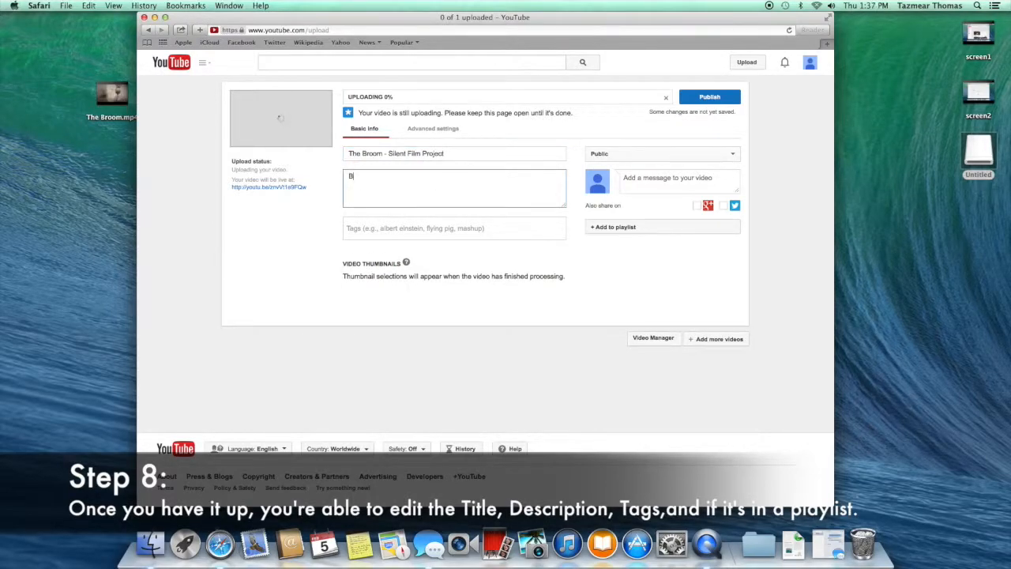
pyautogui.write('y: cOLL')
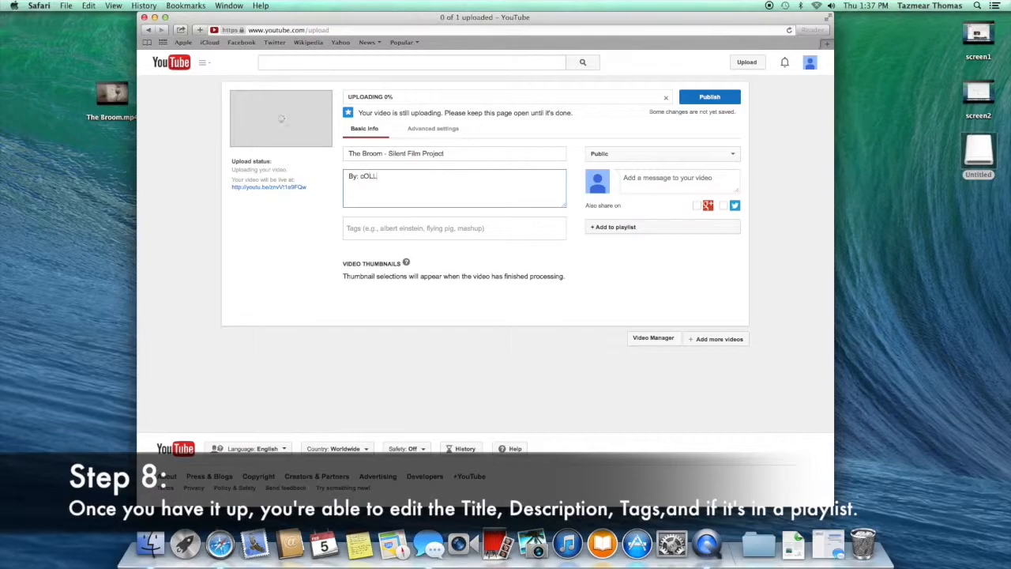
pyautogui.write('Collin')
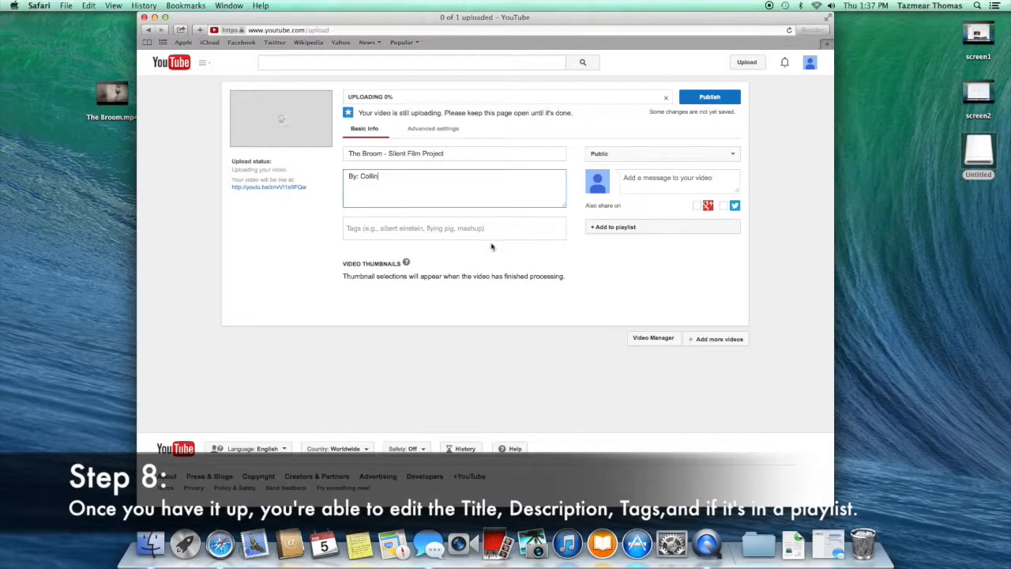
# Step: Tag the video 'the broom' and 'silent film'
pyautogui.write('the broom')
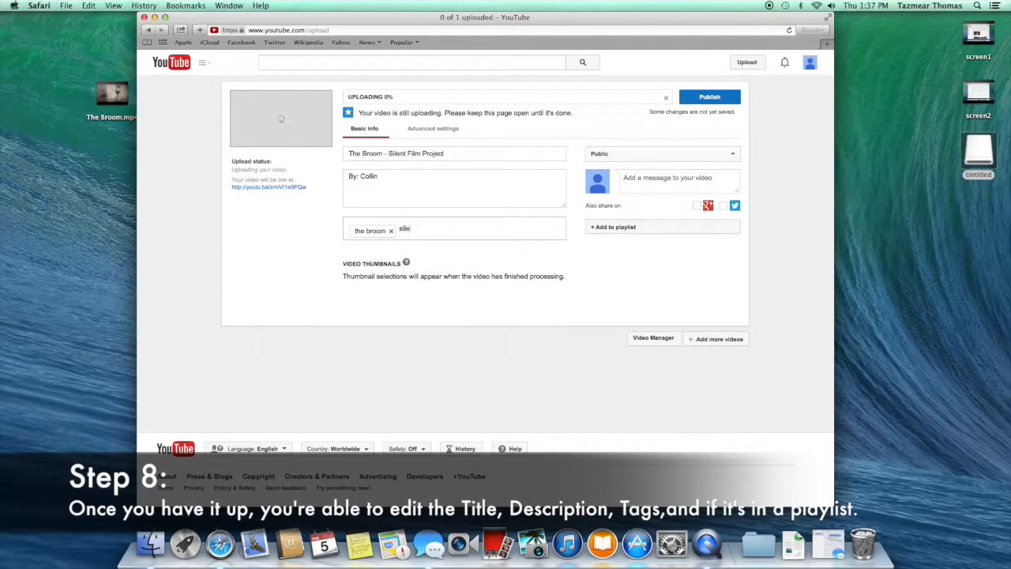
pyautogui.write('silent film')
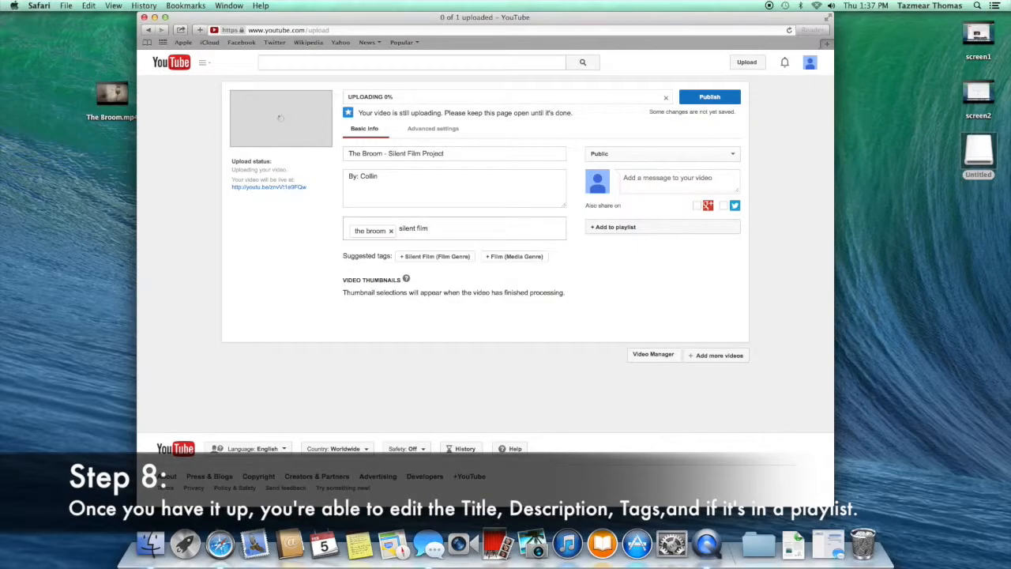
pyautogui.click(614, 228)
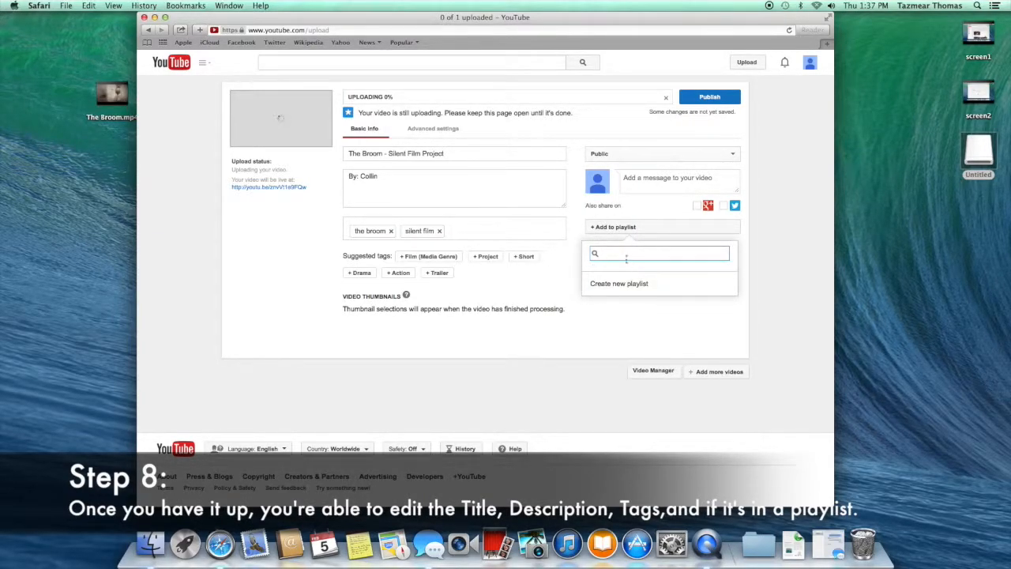
# Step: Create a new playlist 'Audio Visual Project' and add the video to it
pyautogui.write('F')
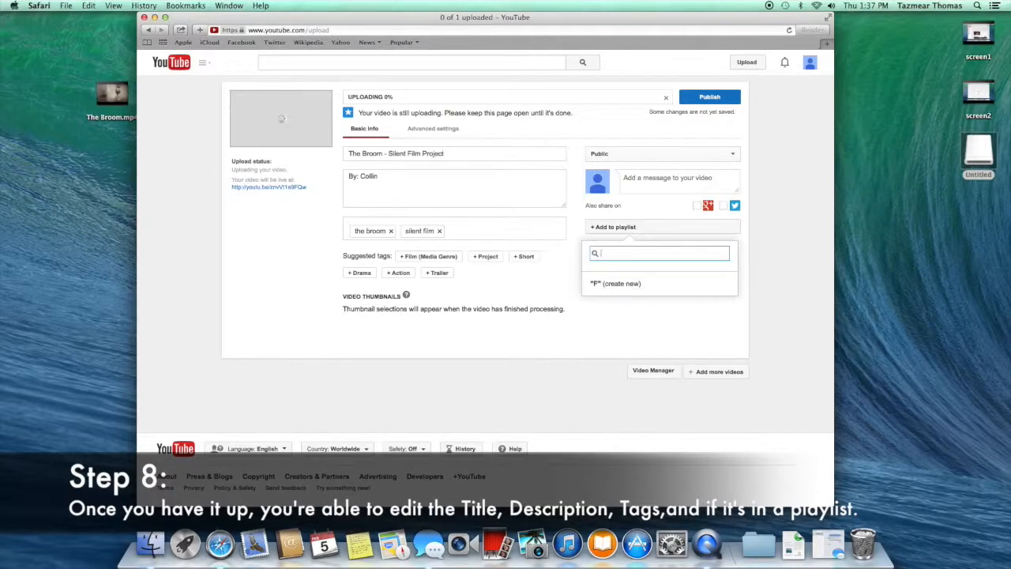
pyautogui.write('A')
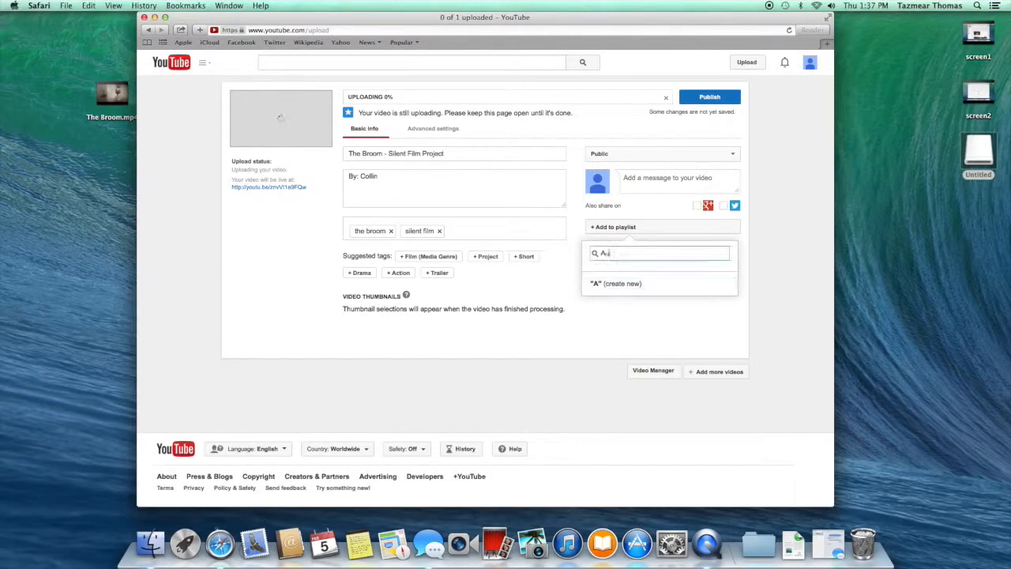
pyautogui.write('Audio Visual Project')
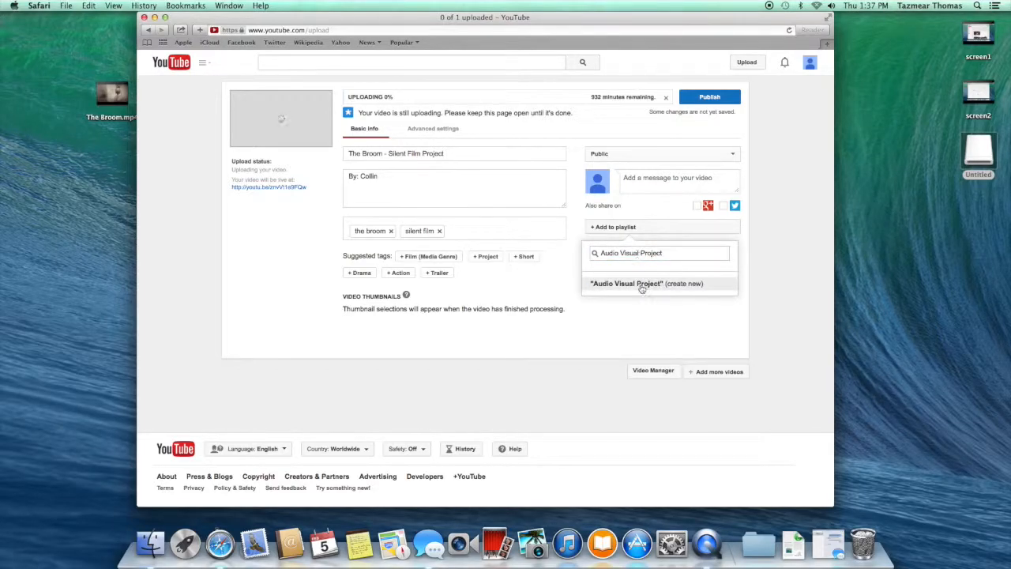
pyautogui.click(646, 283)
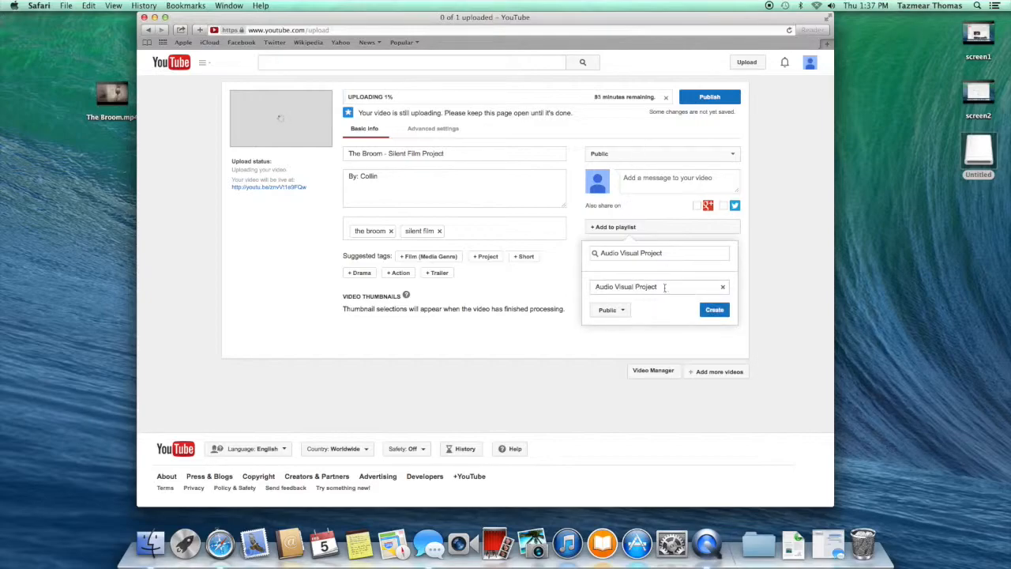
pyautogui.click(714, 310)
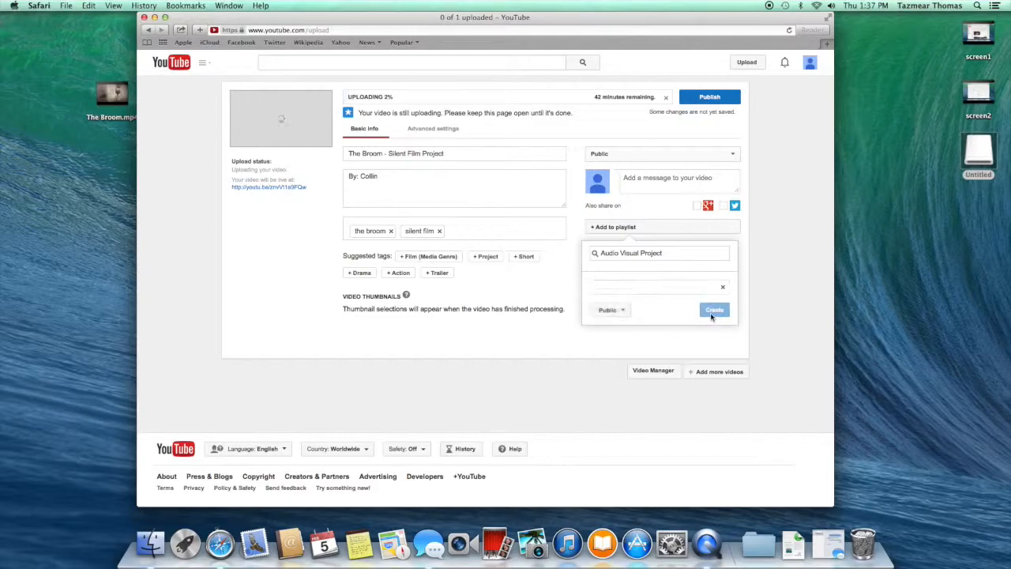
pyautogui.click(714, 309)
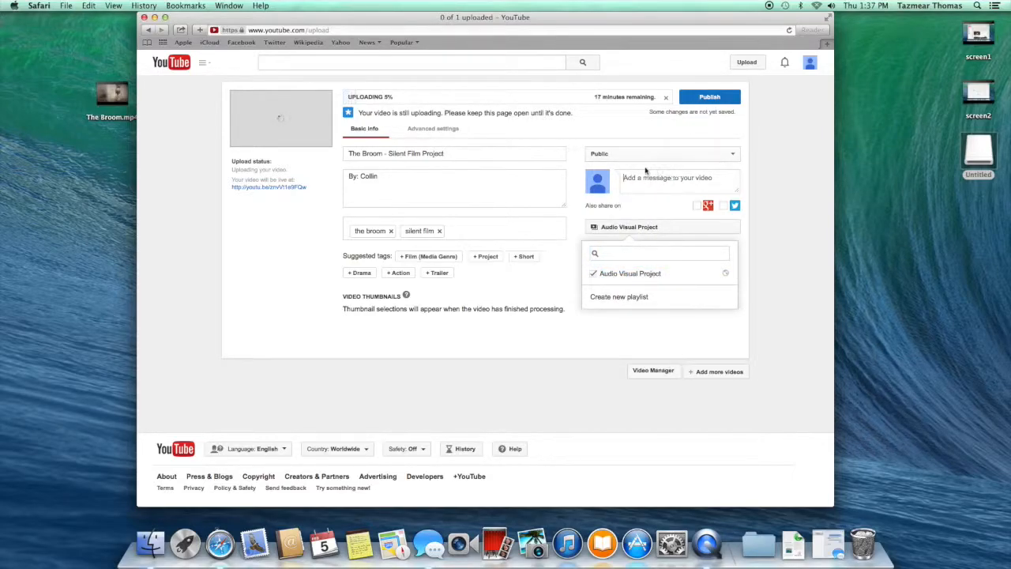
# Step: Add the share message 'Hope you enjoy!' and keep the video's visibility Public
pyautogui.write('H')
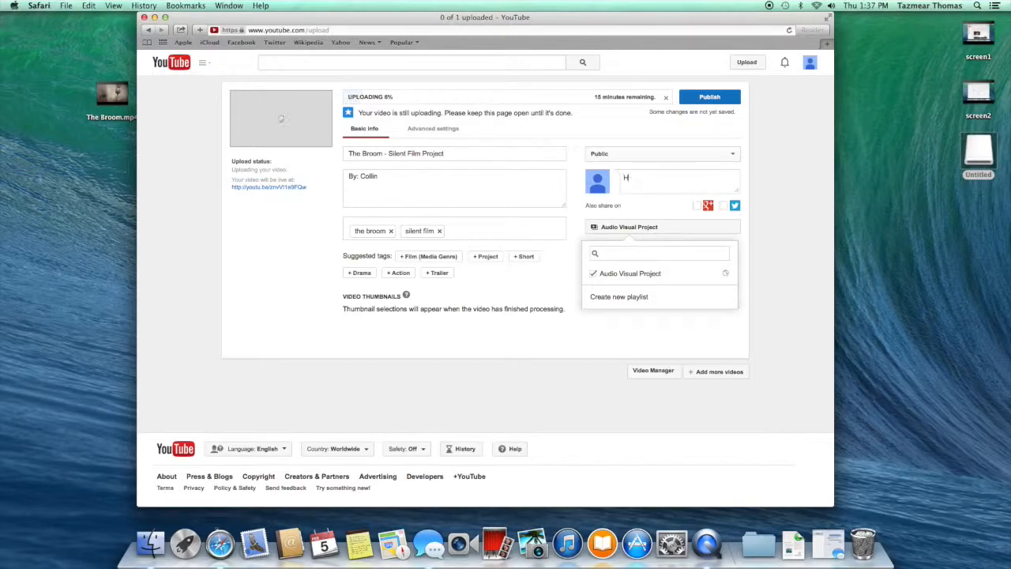
pyautogui.write('ope you enjoy!')
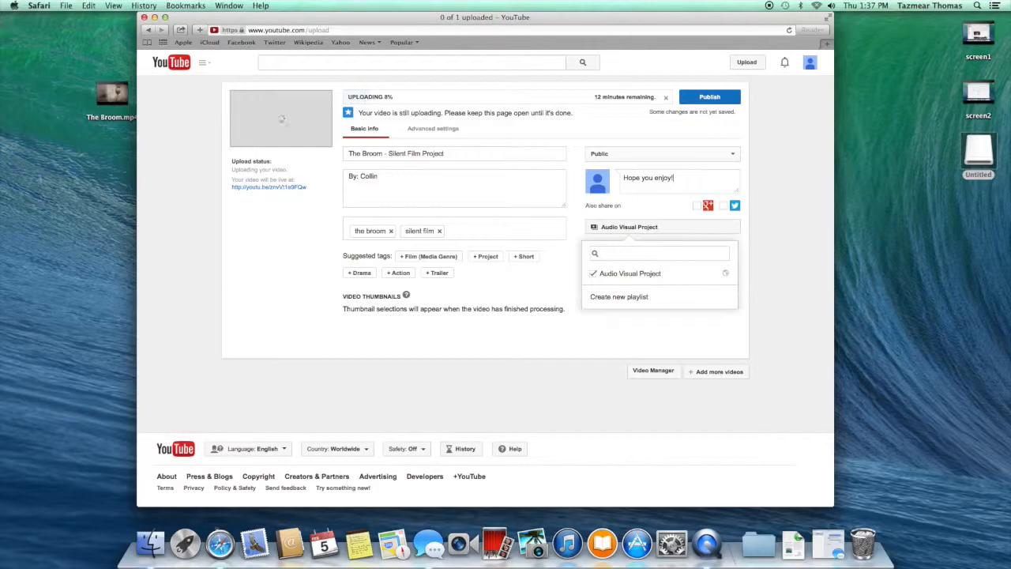
pyautogui.click(662, 153)
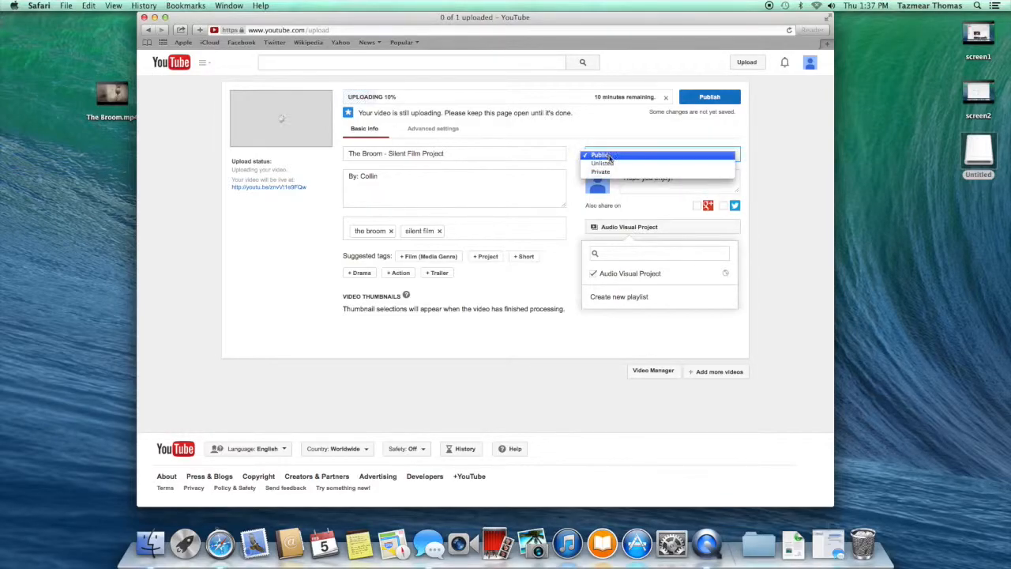
pyautogui.click(601, 155)
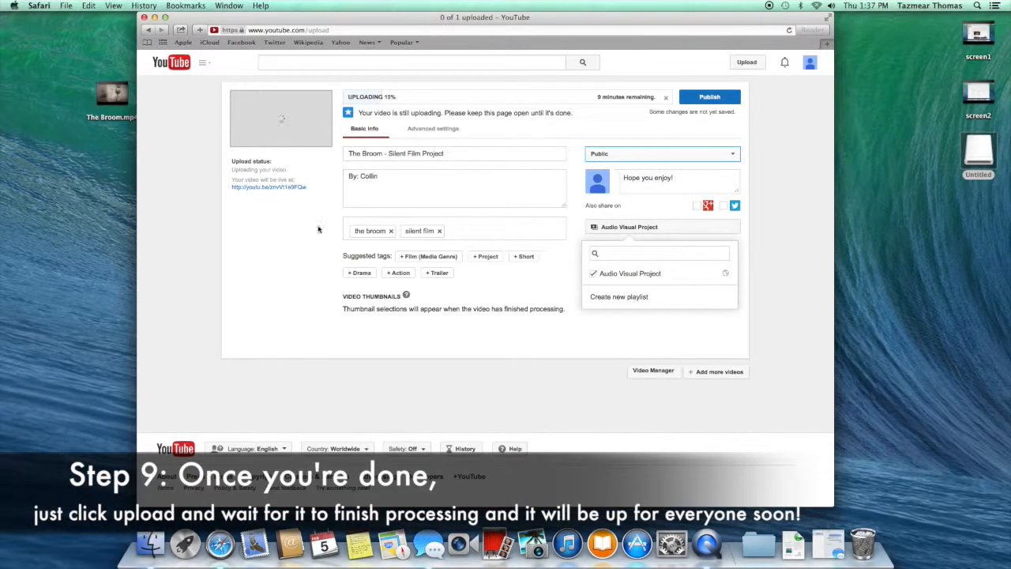
pyautogui.moveTo(709, 96)
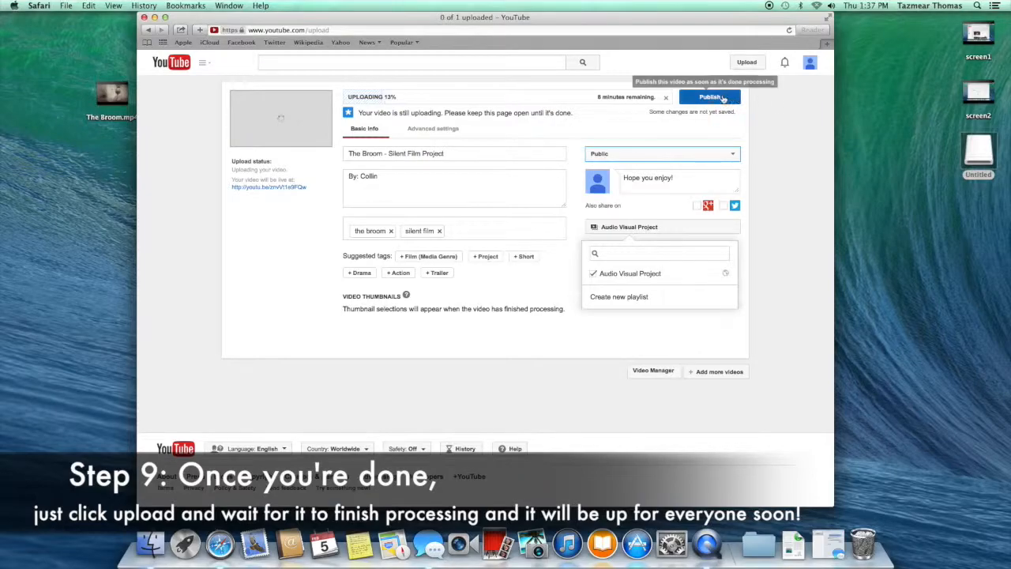
# Step: Publish 'The Broom - Silent Film Project' so it goes live when processing finishes
pyautogui.click(709, 96)
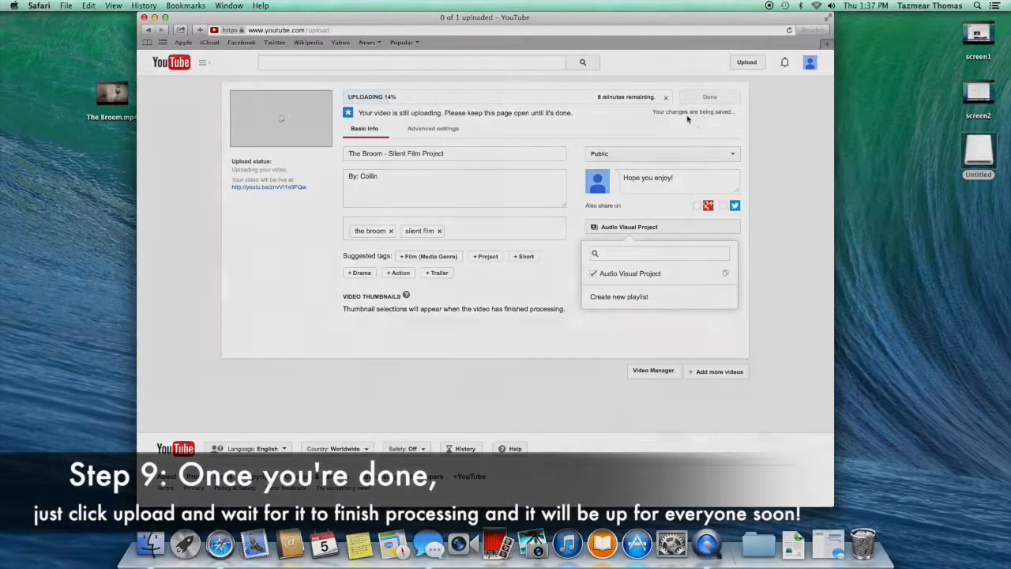